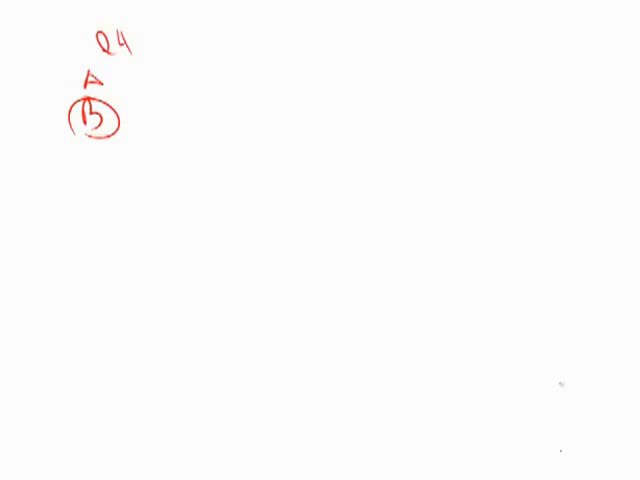
In red ink, circle answer A under Q4 and write a struck-through C below B.
drag(80, 70, 105, 90)
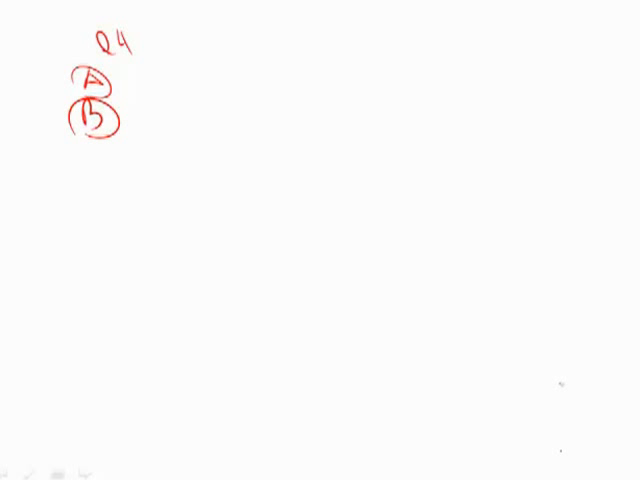
drag(90, 165, 115, 175)
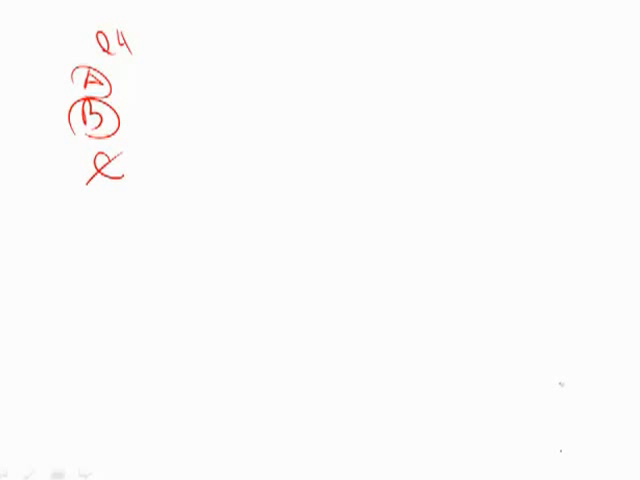